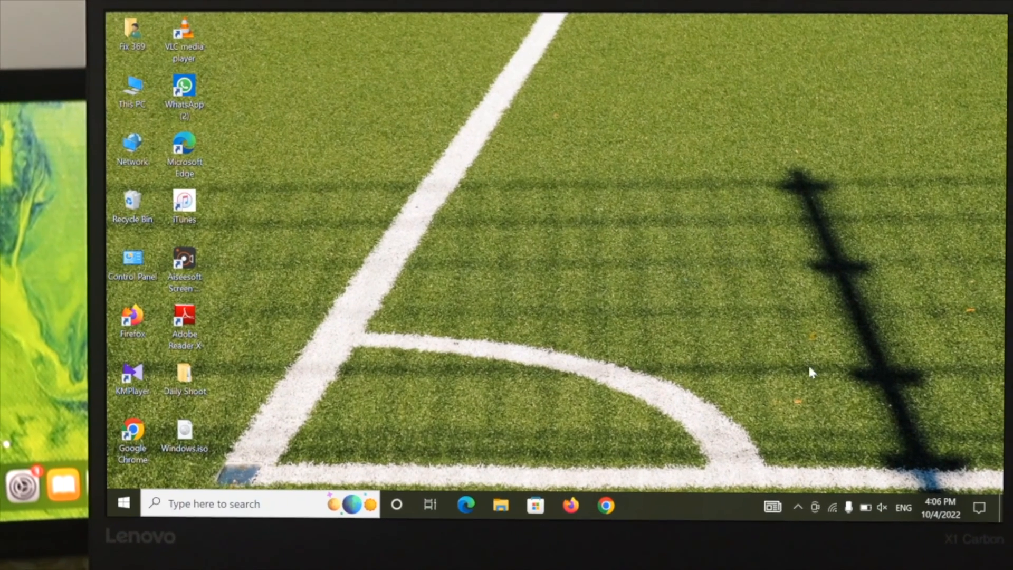
pyautogui.moveTo(979, 509)
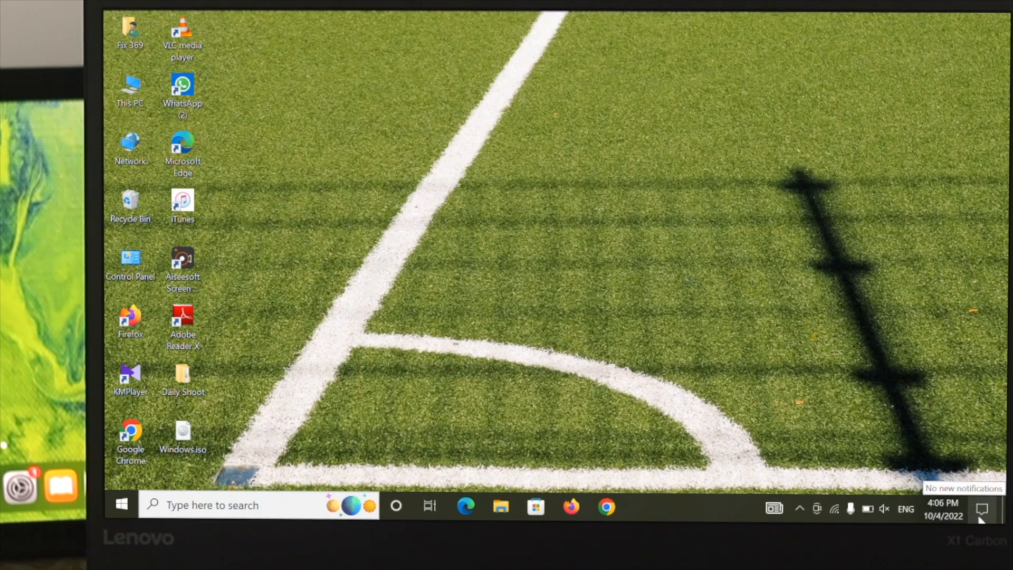
# - Switch on the Bluetooth quick action in Action Center and show its context menu
pyautogui.click(982, 509)
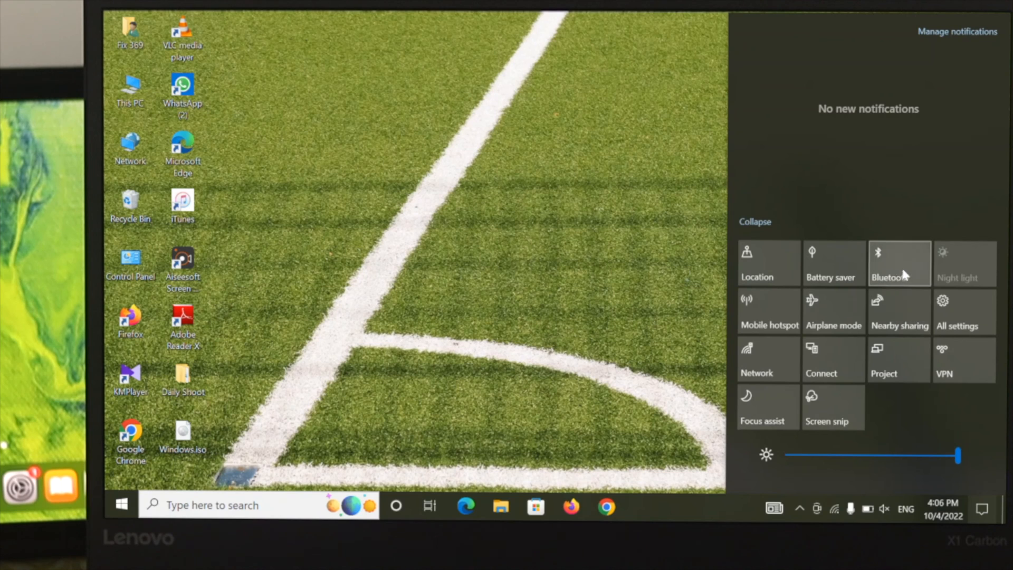
pyautogui.click(899, 263)
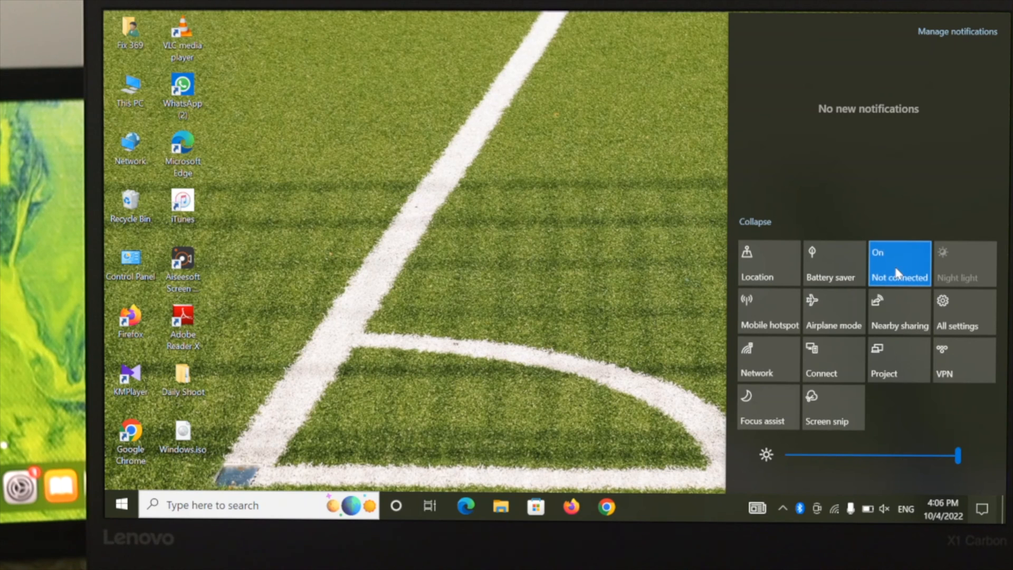
pyautogui.rightClick(899, 262)
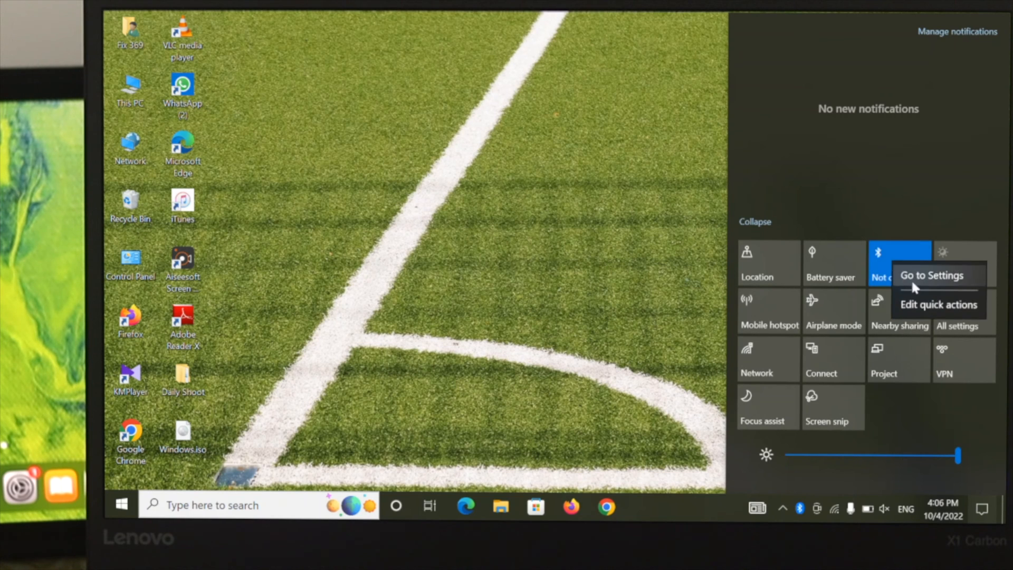
# - Go to Bluetooth settings and scan for new devices until Nothing ear (1) appears
pyautogui.click(937, 275)
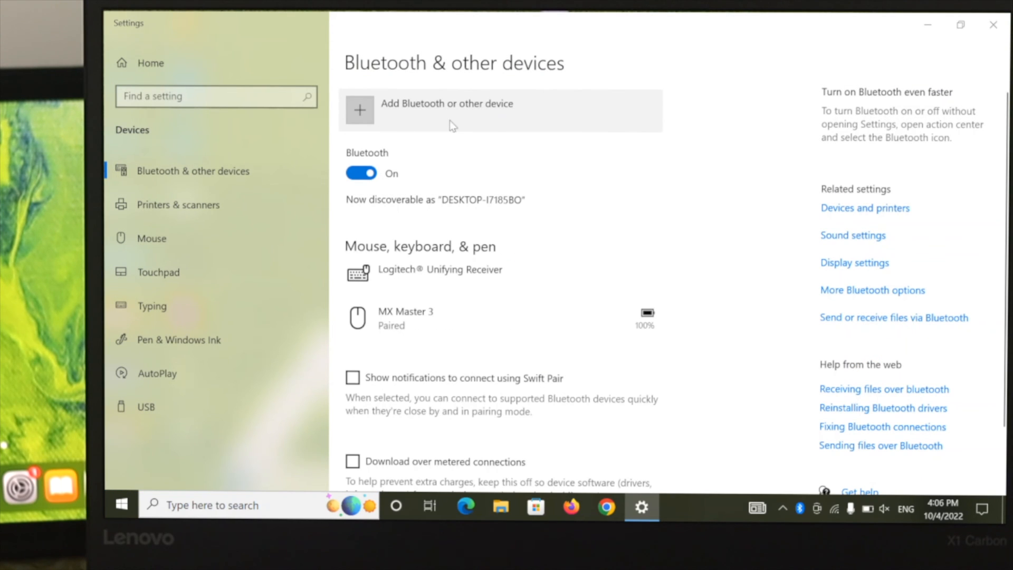
pyautogui.click(447, 110)
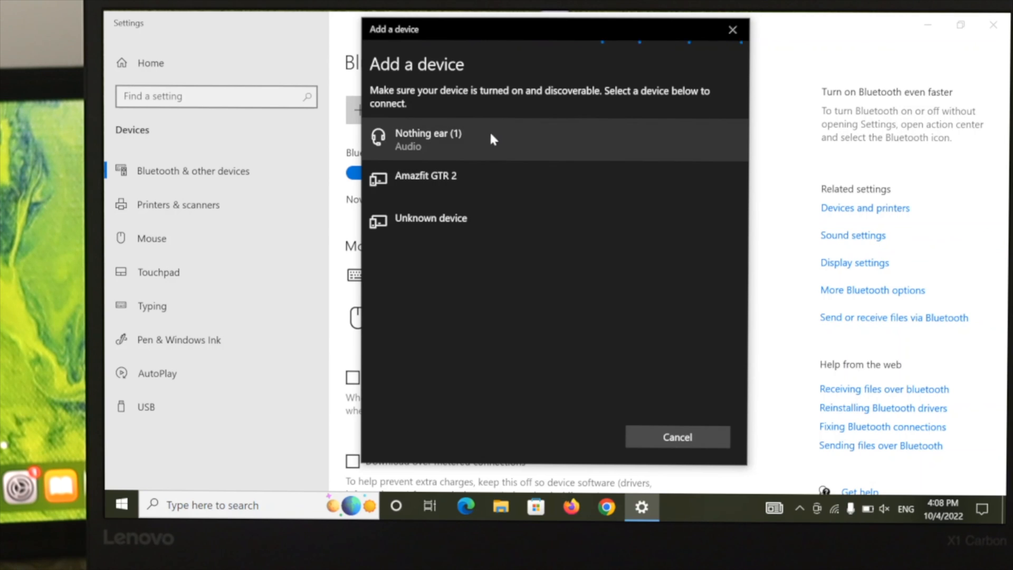
# - Pair Nothing ear (1) for voice and music, finish, and close Settings
pyautogui.click(429, 139)
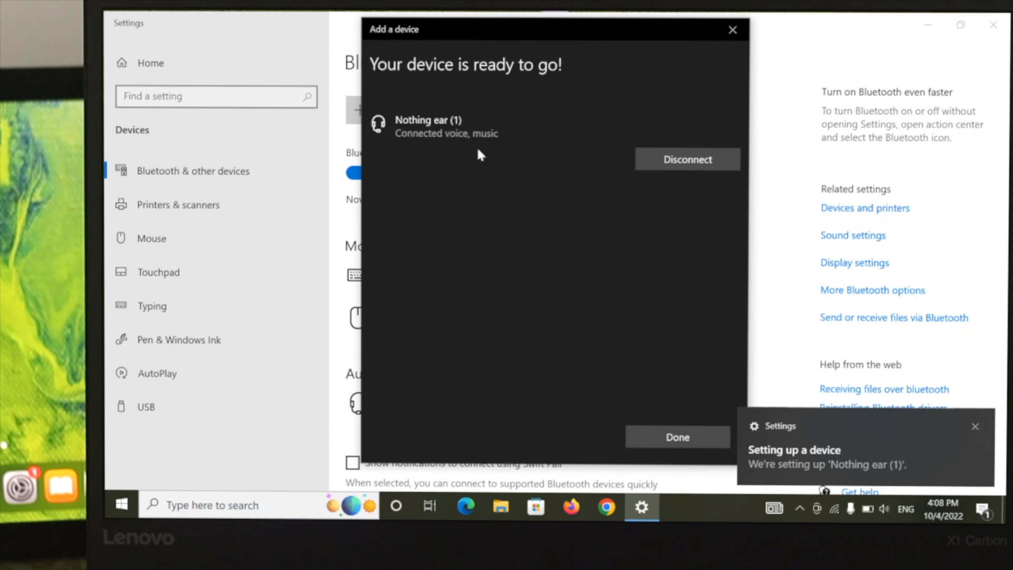
pyautogui.moveTo(554, 158)
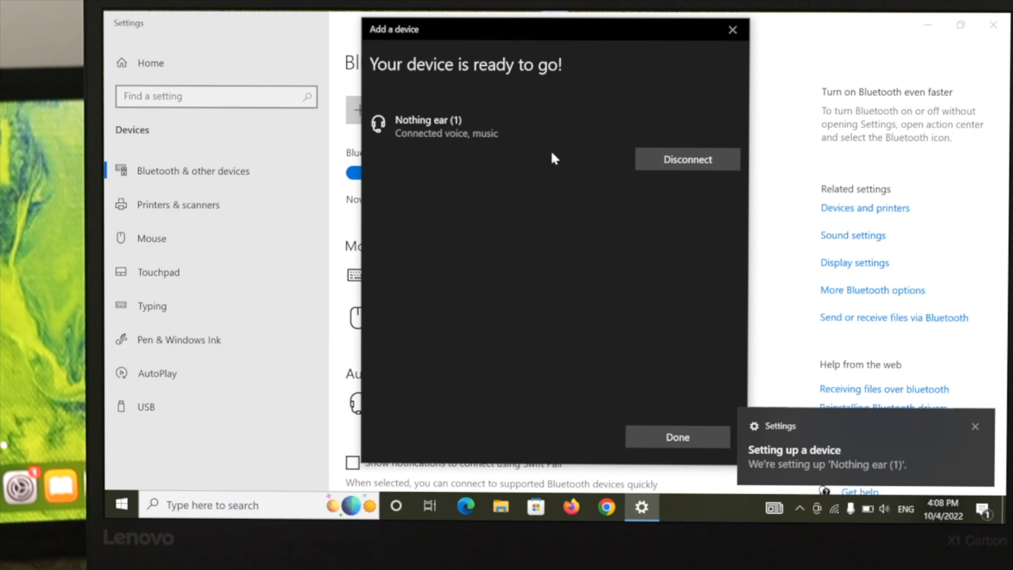
pyautogui.click(677, 437)
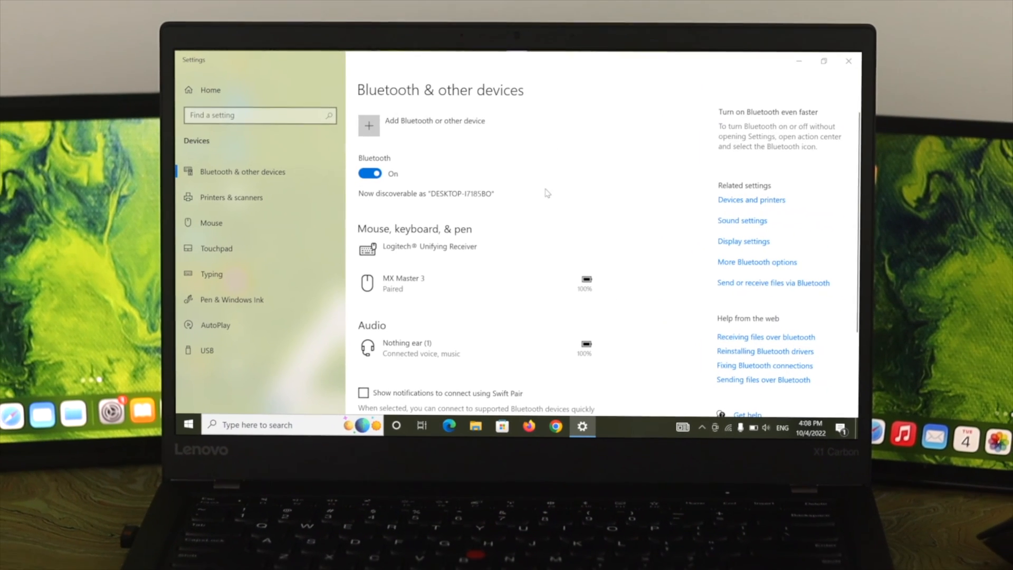
pyautogui.click(846, 62)
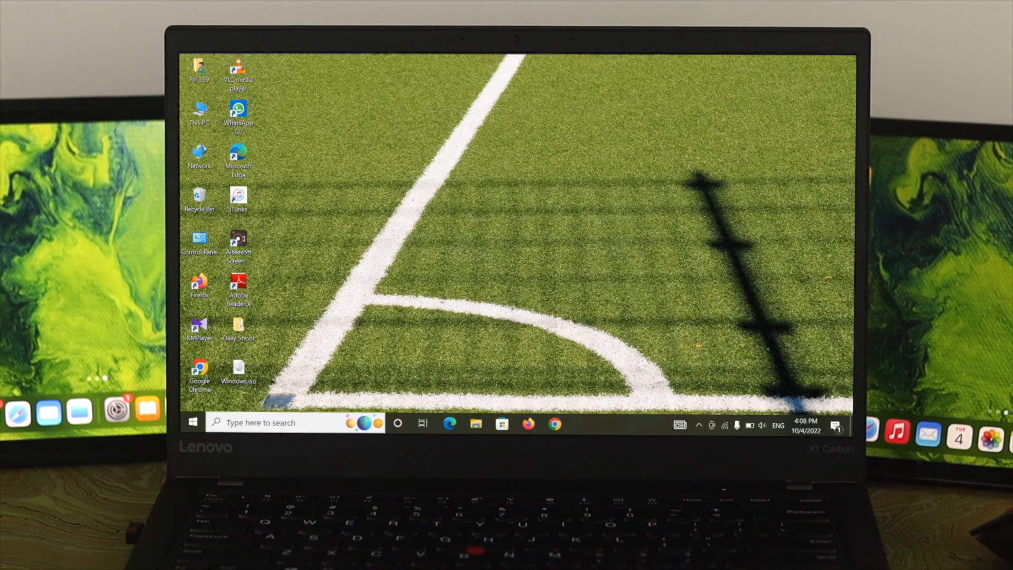